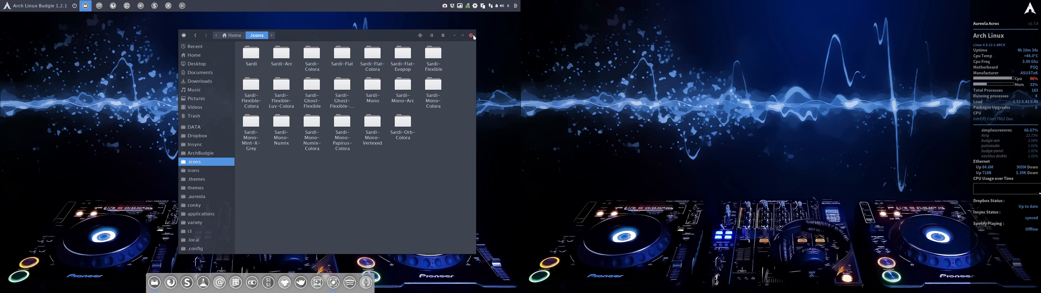
Minimize Files and reopen the file manager at the Home folder from the dock.
{"action": "left_click", "coordinate": [470, 35]}
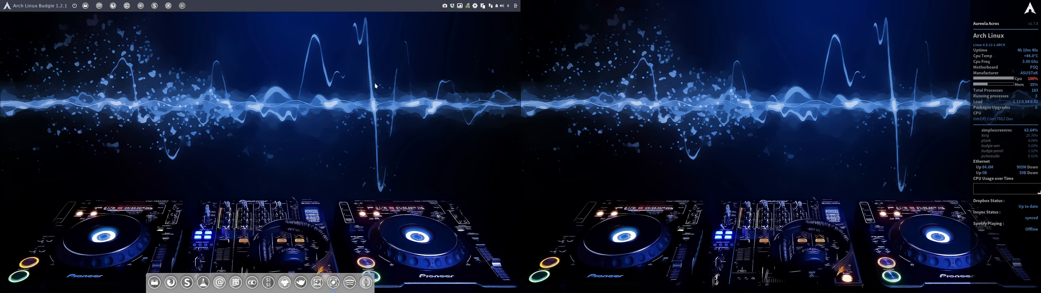
{"action": "mouse_move", "coordinate": [956, 38]}
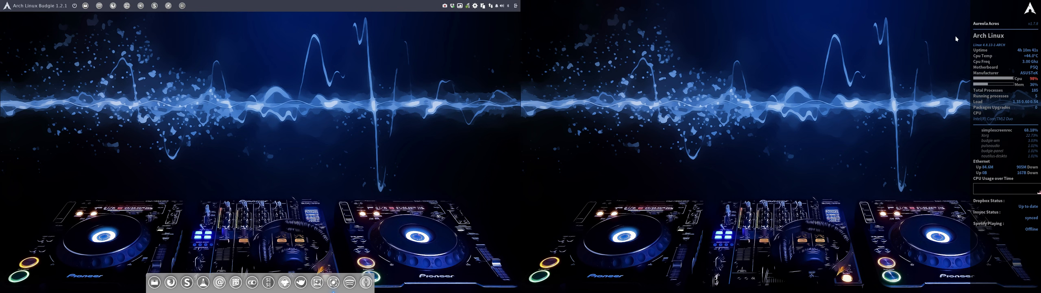
{"action": "mouse_move", "coordinate": [998, 55]}
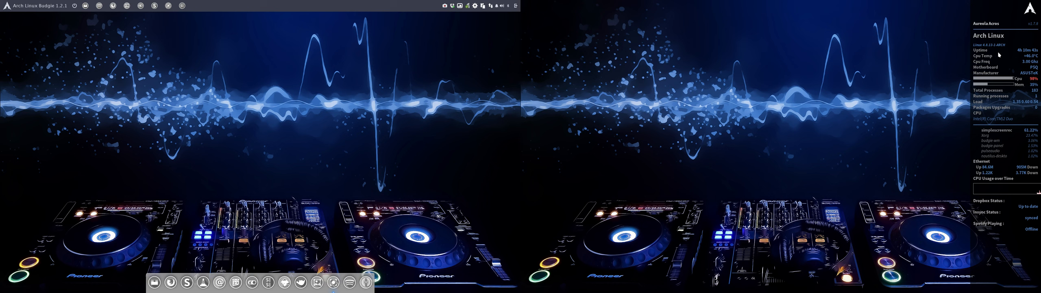
{"action": "mouse_move", "coordinate": [171, 284]}
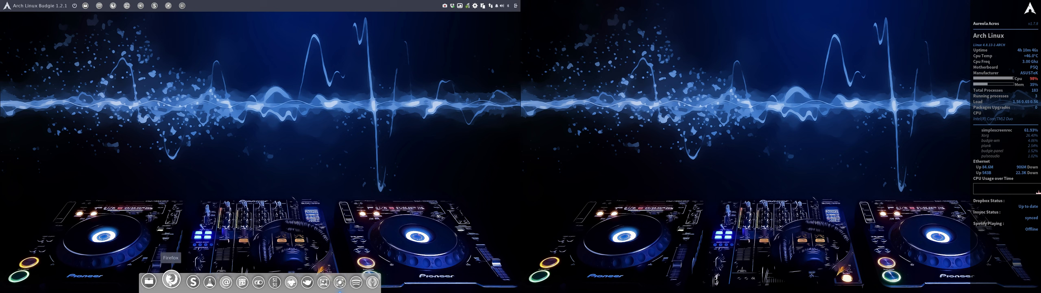
{"action": "left_click", "coordinate": [150, 282]}
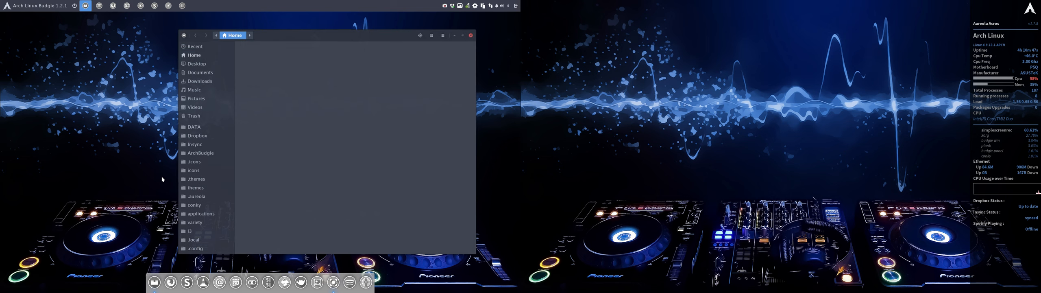
Open conky.conf in Sublime Text and scroll through its placement settings.
{"action": "left_click", "coordinate": [194, 55]}
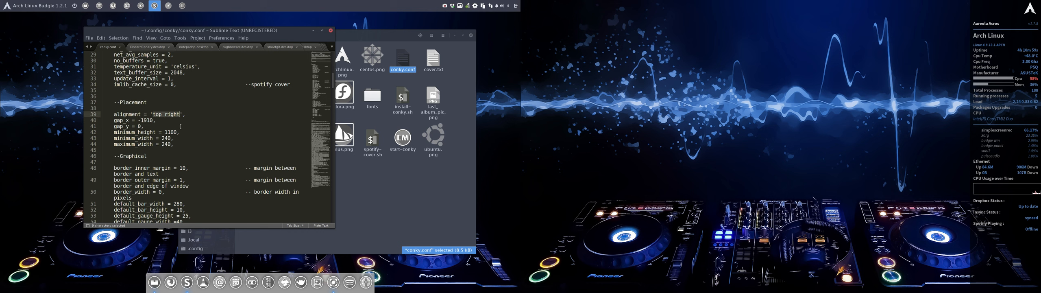
{"action": "scroll", "scroll_direction": "down", "scroll_amount": 3}
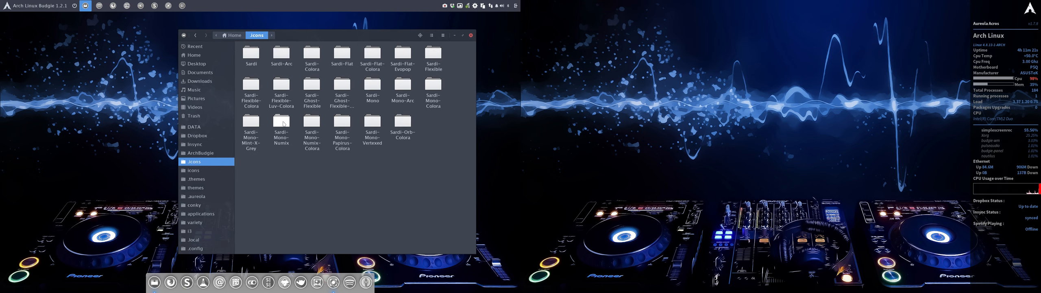
Copy Sardi-Mono-Numix-Colora and rename the copy Sardi-Mono-Numix-Blue.
{"action": "left_click", "coordinate": [311, 121]}
{"action": "type", "text": "Mono-Numix-Blue"}
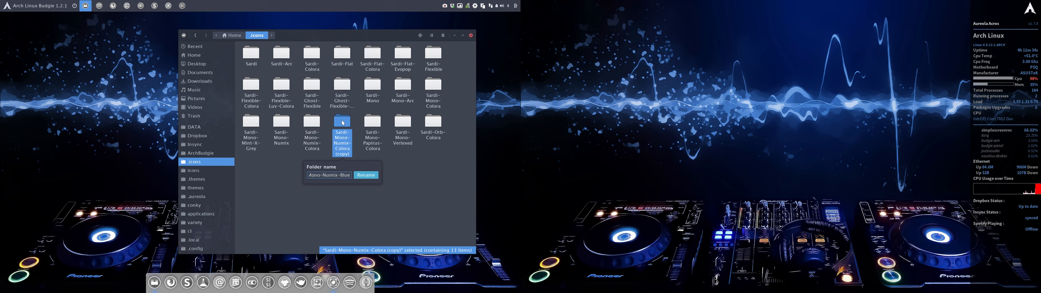
{"action": "left_click", "coordinate": [365, 175]}
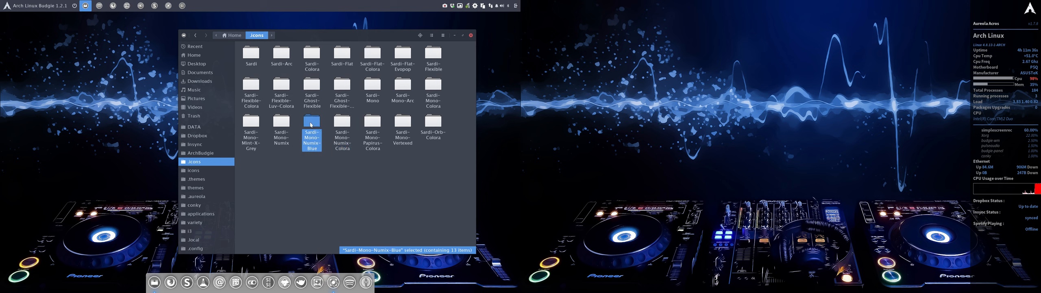
Go into Sardi-Mono-Numix-Blue/scalable/places and select default-folder-saved-search.svg.
{"action": "double_click", "coordinate": [312, 122]}
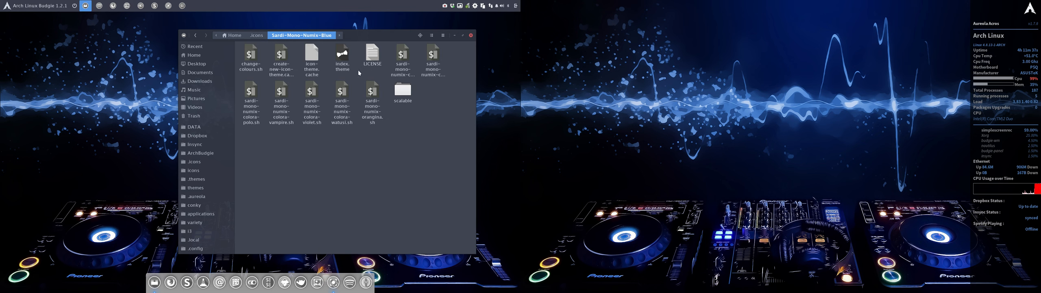
{"action": "double_click", "coordinate": [402, 88]}
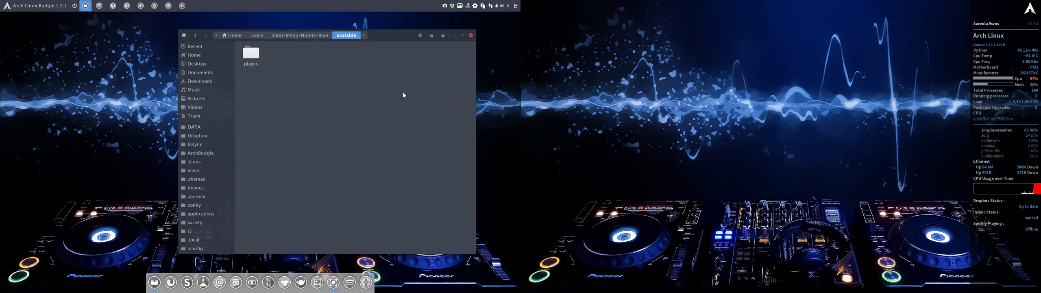
{"action": "double_click", "coordinate": [251, 53]}
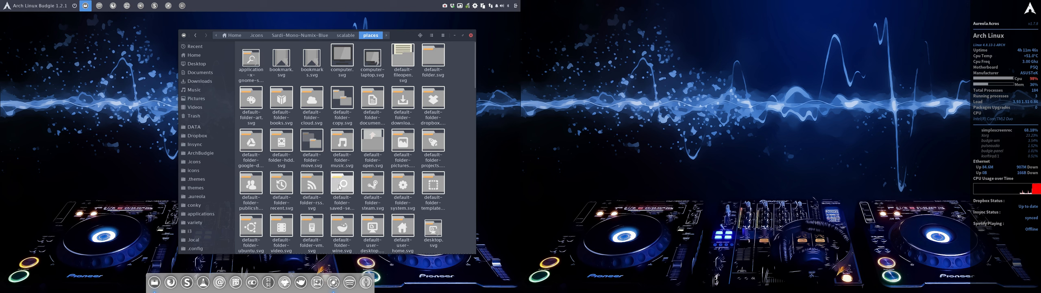
{"action": "left_click", "coordinate": [341, 182]}
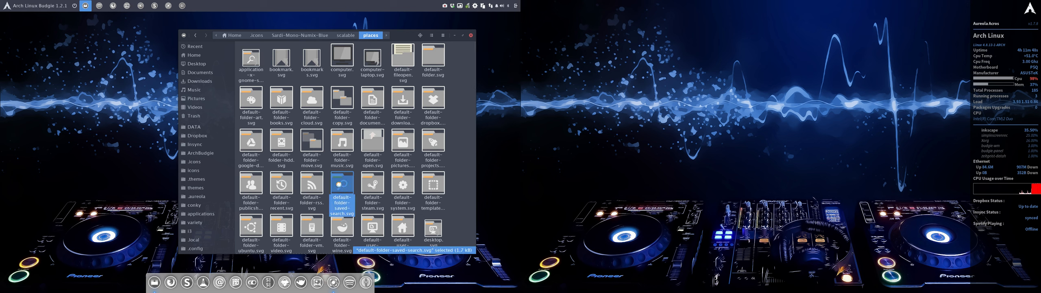
Edit the saved-search folder icon in Inkscape, filling its tab with #A3C0E8.
{"action": "double_click", "coordinate": [342, 184]}
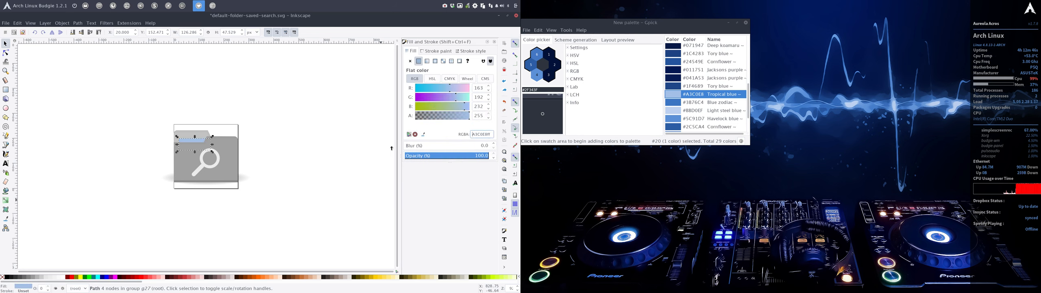
{"action": "left_click", "coordinate": [316, 142]}
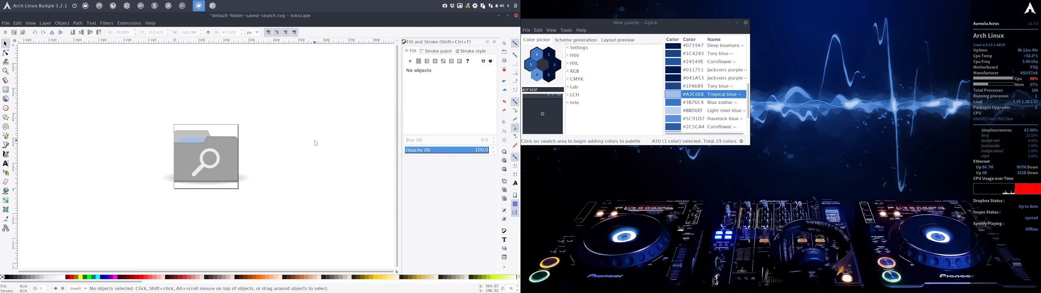
{"action": "mouse_move", "coordinate": [514, 16]}
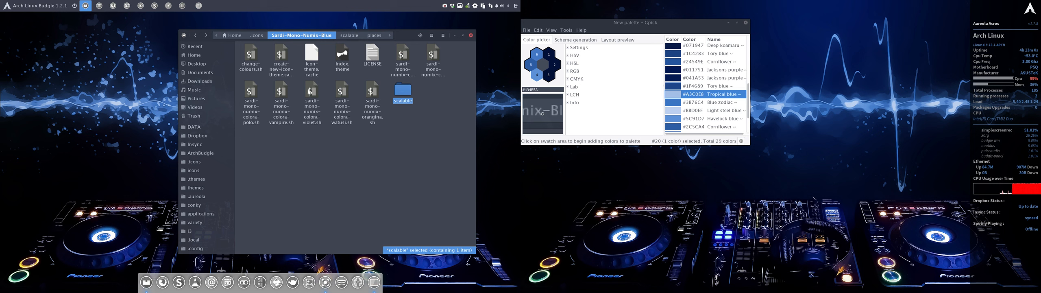
Rename the copied change-colours script to sardi-mono-numix-tropical-blue.sh.
{"action": "left_click", "coordinate": [250, 54]}
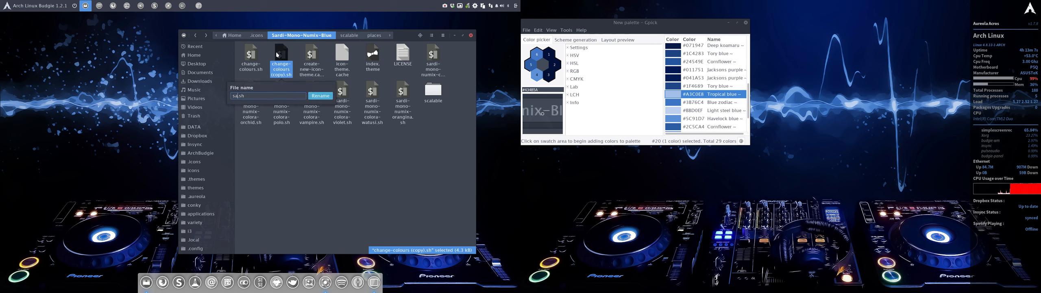
{"action": "type", "text": "sardi.sh"}
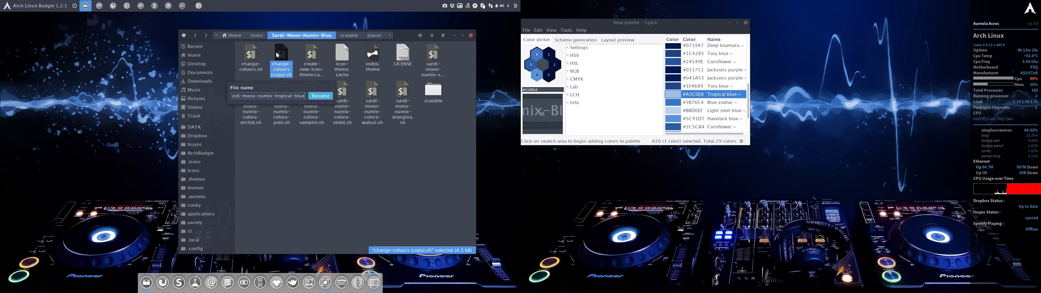
{"action": "left_click", "coordinate": [320, 96]}
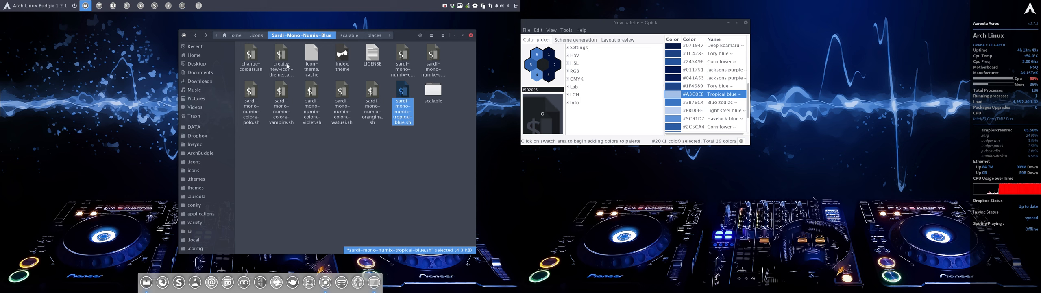
Run sardi-mono-numix-tropical-blue.sh to generate the tropical blue theme.
{"action": "double_click", "coordinate": [280, 55]}
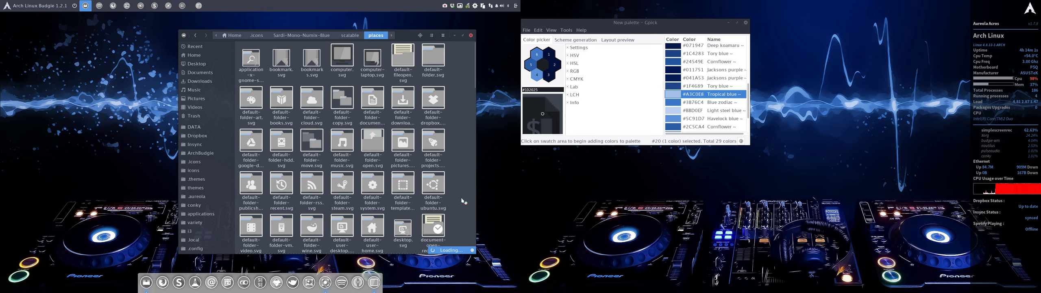
{"action": "mouse_move", "coordinate": [294, 46]}
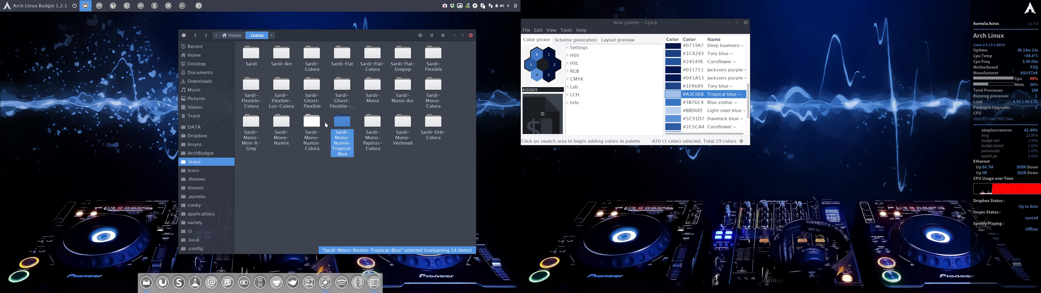
Open the Sardi-Mono-Numix-Tropical-Blue theme folder.
{"action": "double_click", "coordinate": [342, 120]}
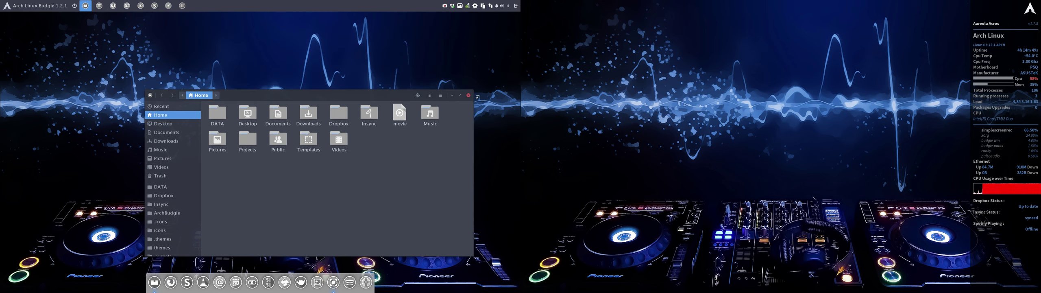
Move the Files window aside and open .icons/Sardi-Mono-Numix-Tropical-Blue.
{"action": "left_click_drag", "start_coordinate": [339, 95], "coordinate": [312, 56]}
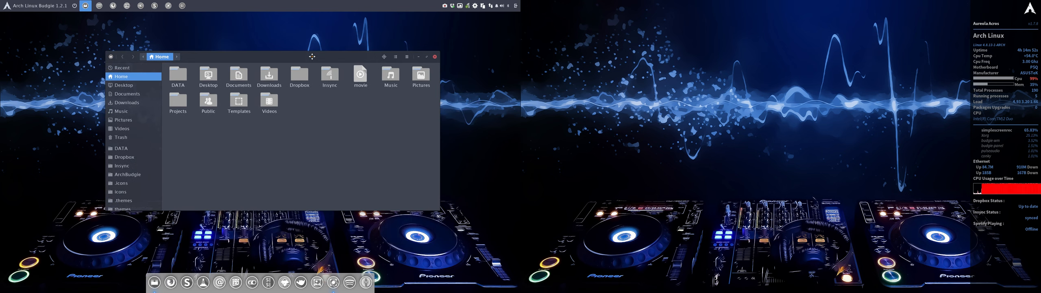
{"action": "mouse_move", "coordinate": [312, 59]}
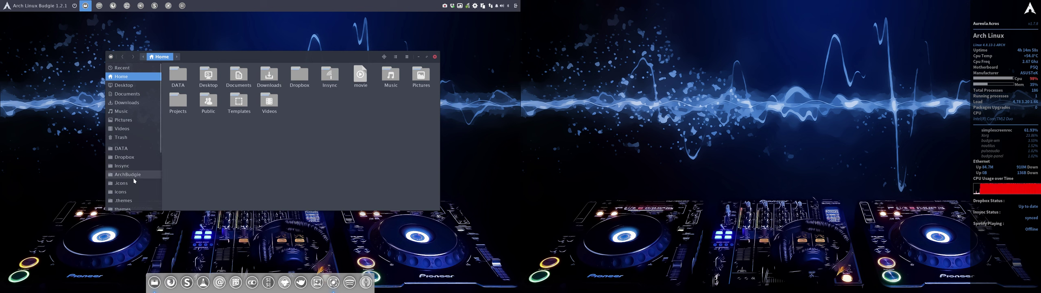
{"action": "left_click", "coordinate": [121, 183]}
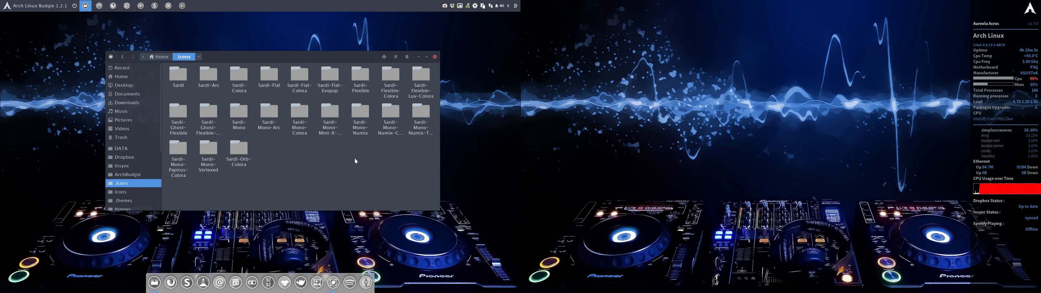
{"action": "left_click", "coordinate": [390, 113]}
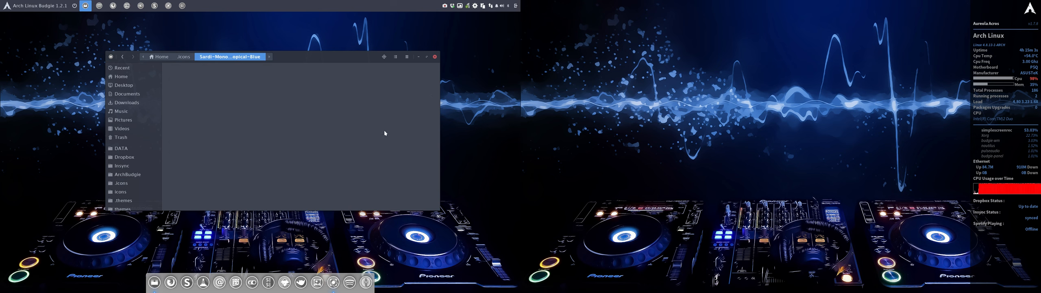
{"action": "left_click", "coordinate": [269, 113]}
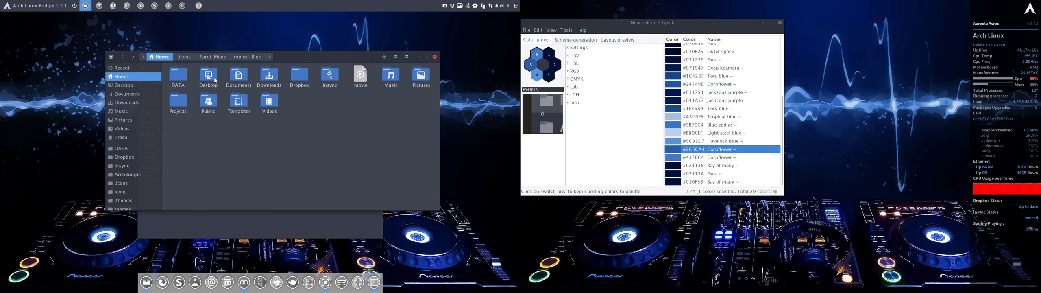
{"action": "mouse_move", "coordinate": [181, 149]}
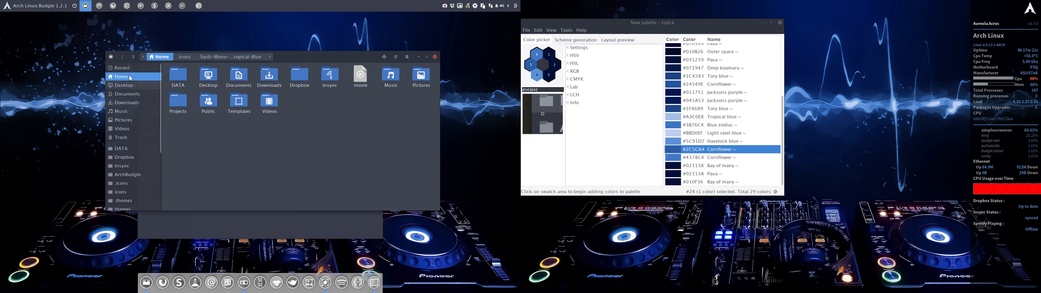
{"action": "mouse_move", "coordinate": [242, 61]}
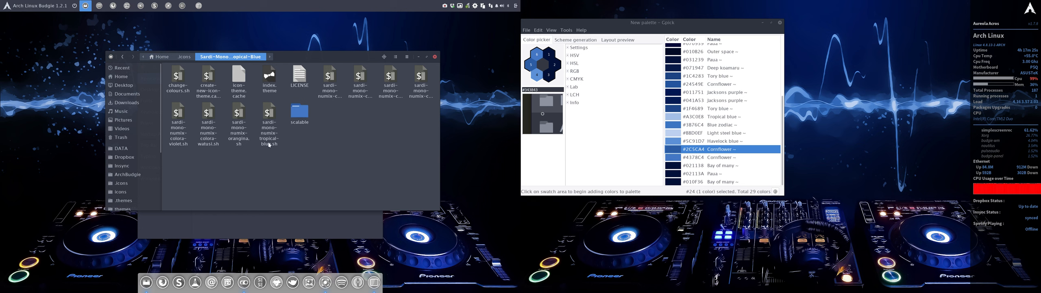
Select the scalable folder and duplicate it inside Sardi-Mono-Numix-Tropical-Blue.
{"action": "left_click", "coordinate": [299, 112]}
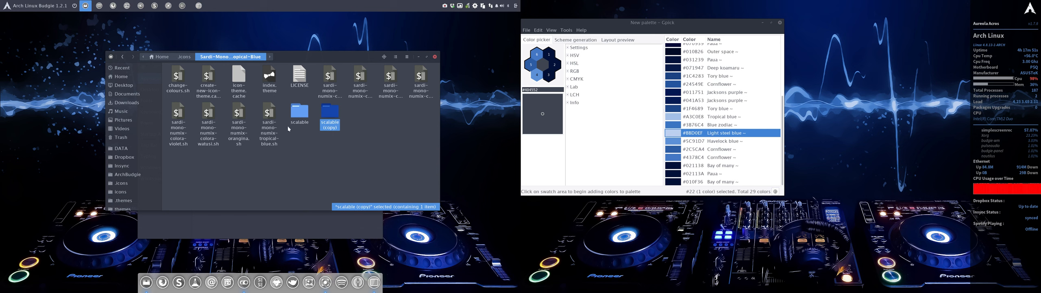
Rerun the tropical blue colour script and return to Home to see blue folders.
{"action": "double_click", "coordinate": [269, 120]}
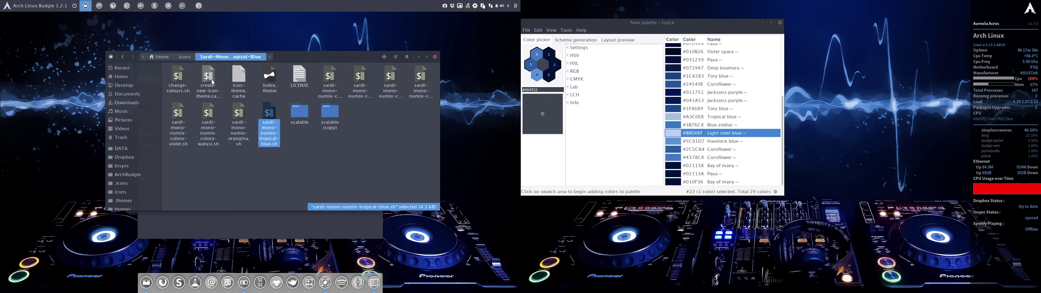
{"action": "left_click", "coordinate": [209, 78]}
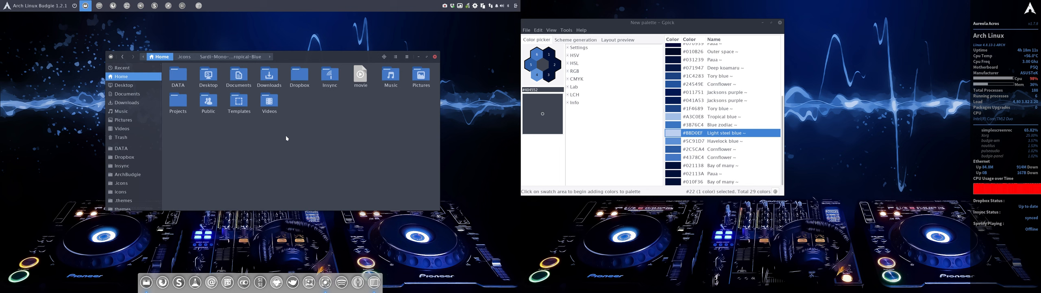
{"action": "mouse_move", "coordinate": [829, 46]}
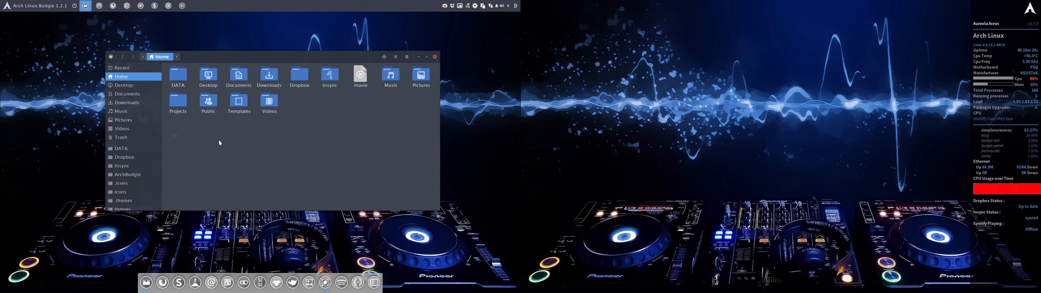
{"action": "mouse_move", "coordinate": [357, 153]}
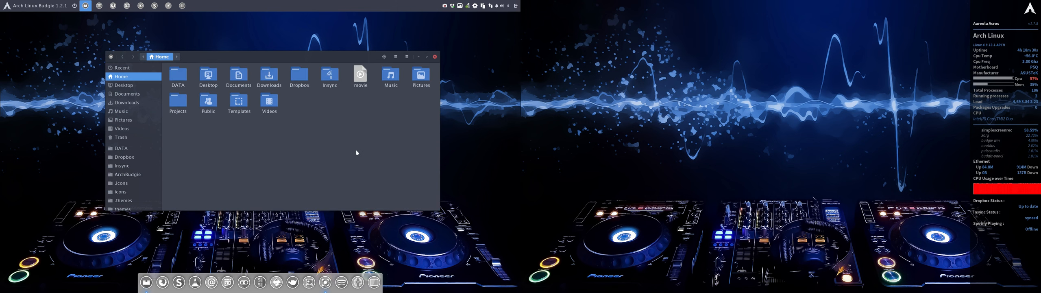
{"action": "mouse_move", "coordinate": [449, 13]}
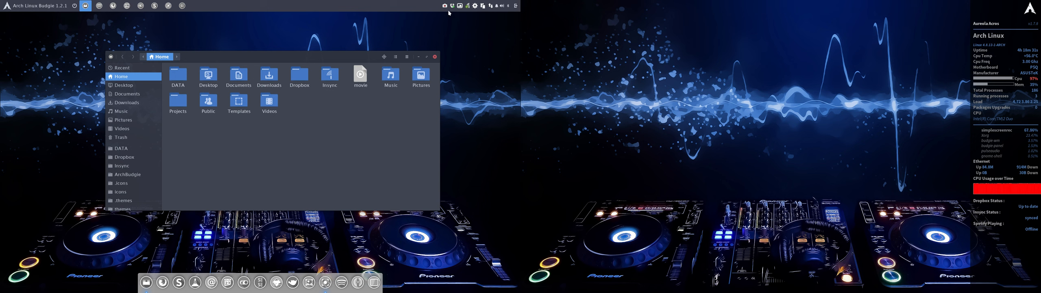